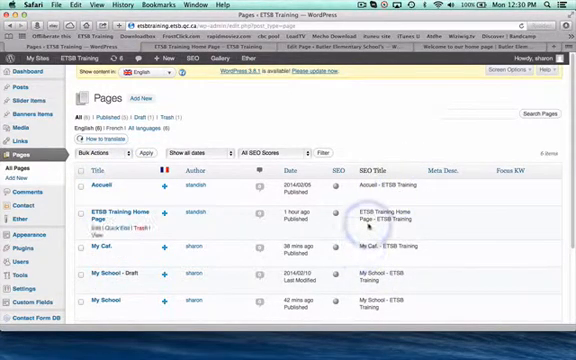
{"action": "mouse_move", "coordinate": [118, 217]}
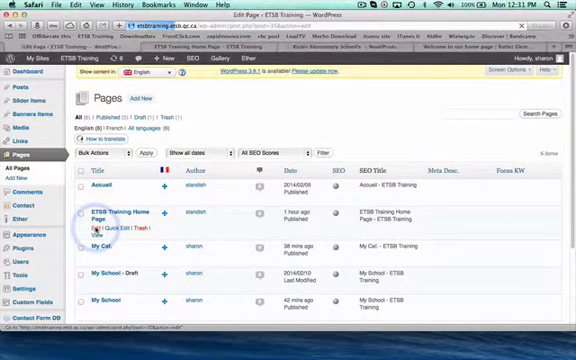
Open the ETSB Training Home Page in the editor and type a 'Welcome' line.
{"action": "left_click", "coordinate": [112, 215]}
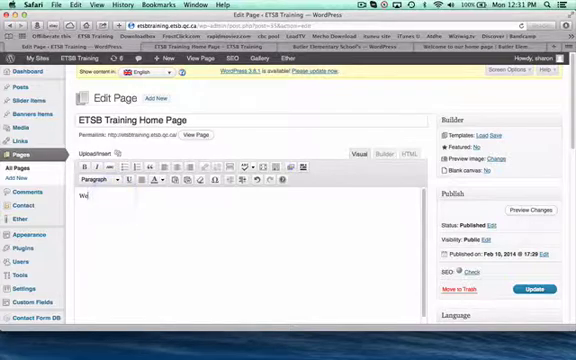
{"action": "type", "text": "Welcome to our"}
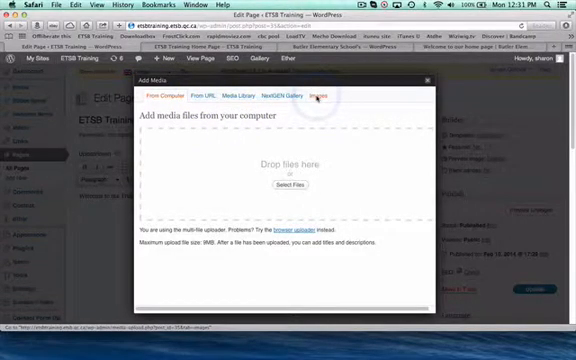
Insert the bilingual-environment school logo from the uploaded images below the welcome line.
{"action": "left_click", "coordinate": [344, 94]}
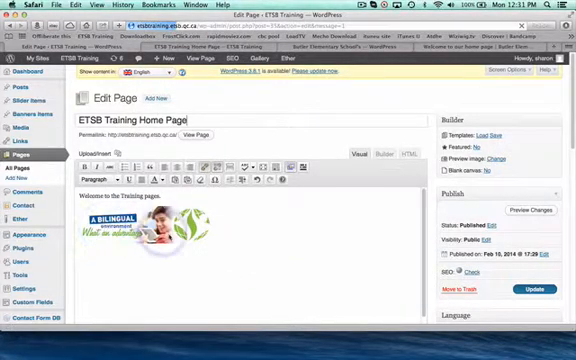
Update the Home Page, view it live, then go to the My School page.
{"action": "left_click", "coordinate": [527, 286]}
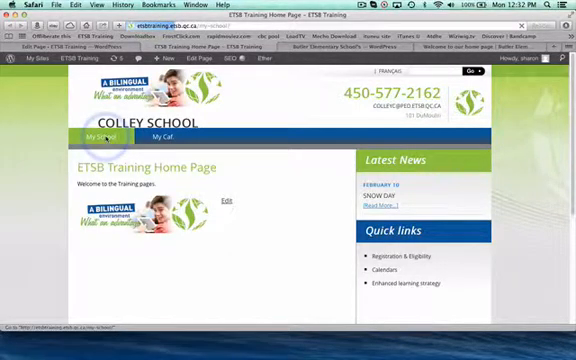
{"action": "left_click", "coordinate": [100, 137]}
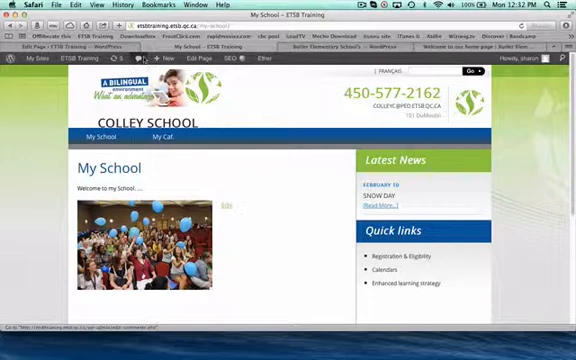